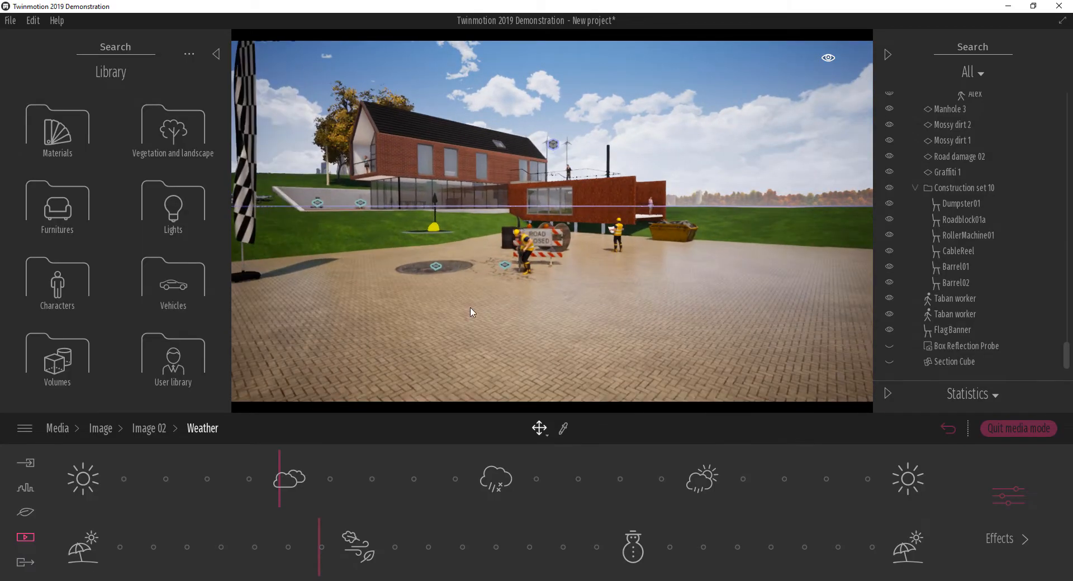
- Select the orange Red oak 3 tree to show its Size, Season and Wind parameters
left_click(362, 137)
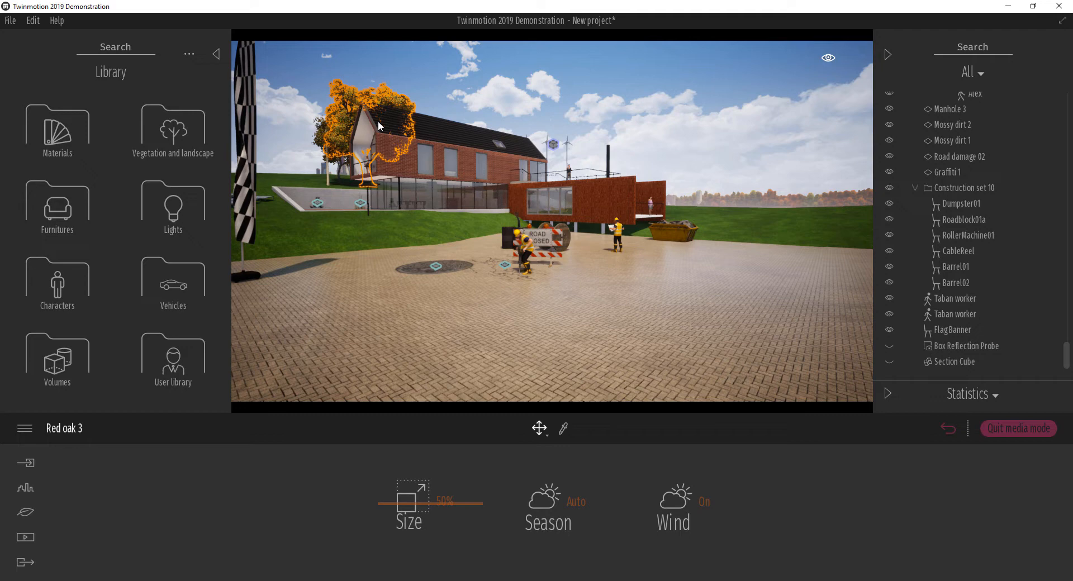
mouse_move(694, 497)
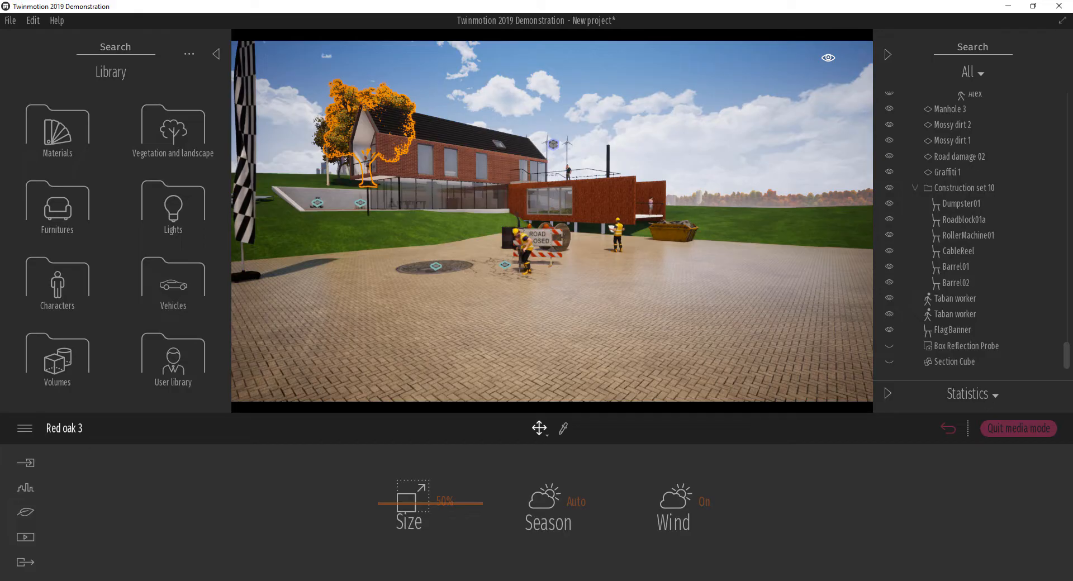
- Return to the media types and bring up the Image 02 view settings
left_click(25, 538)
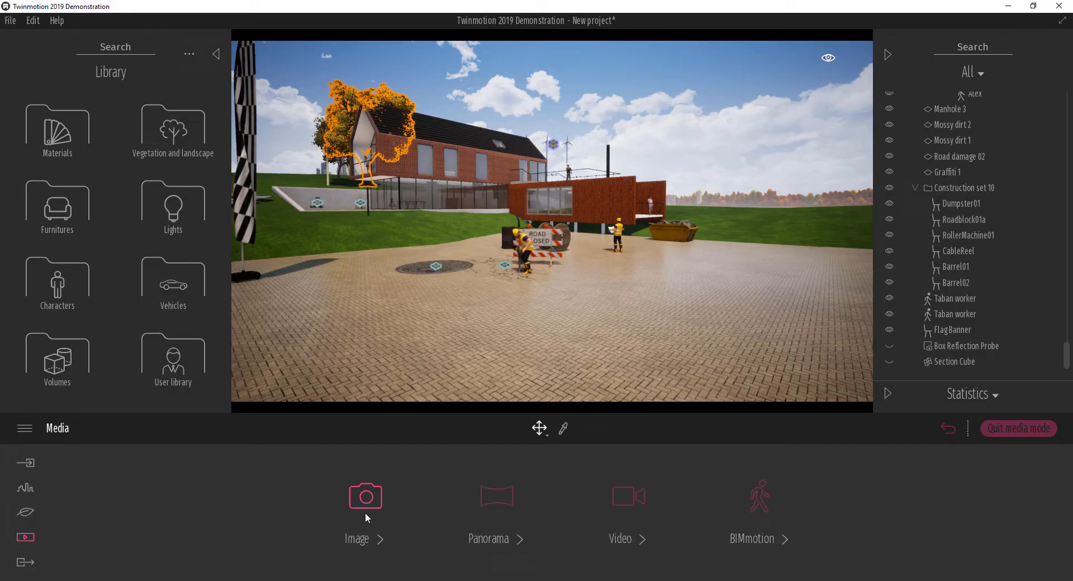
left_click(365, 496)
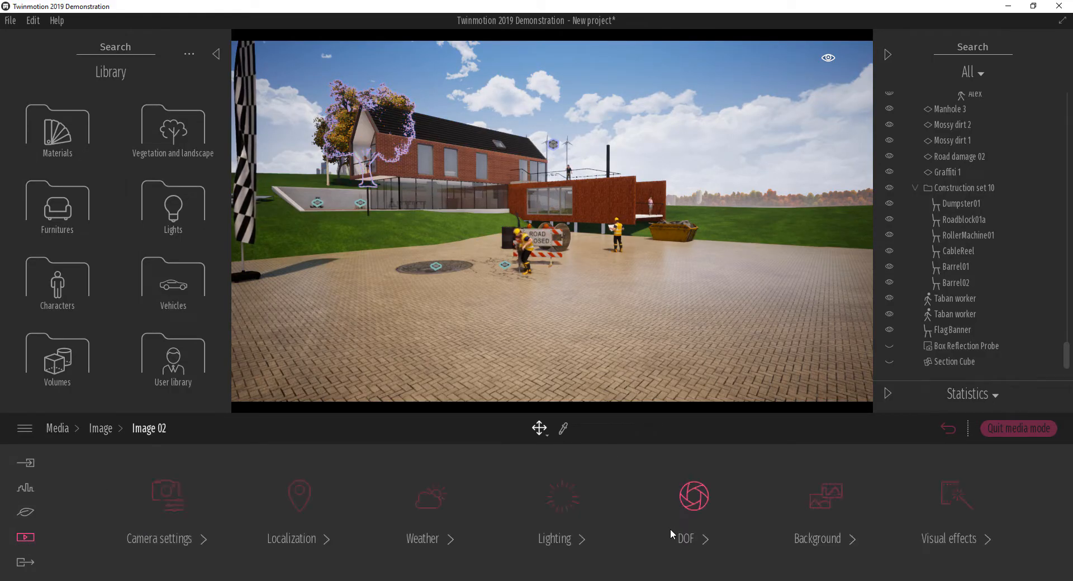
mouse_move(361, 527)
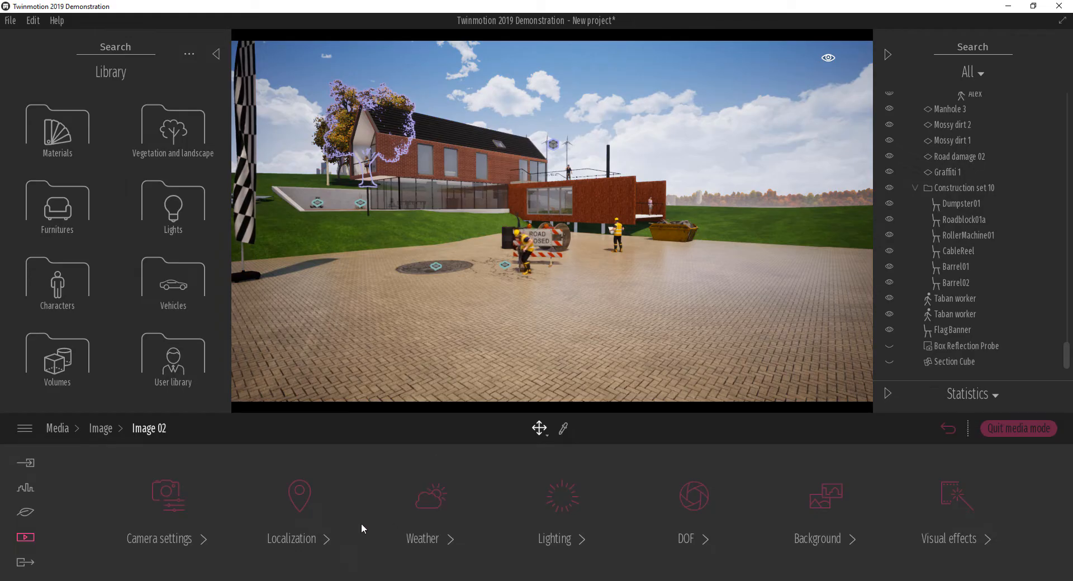
mouse_move(299, 497)
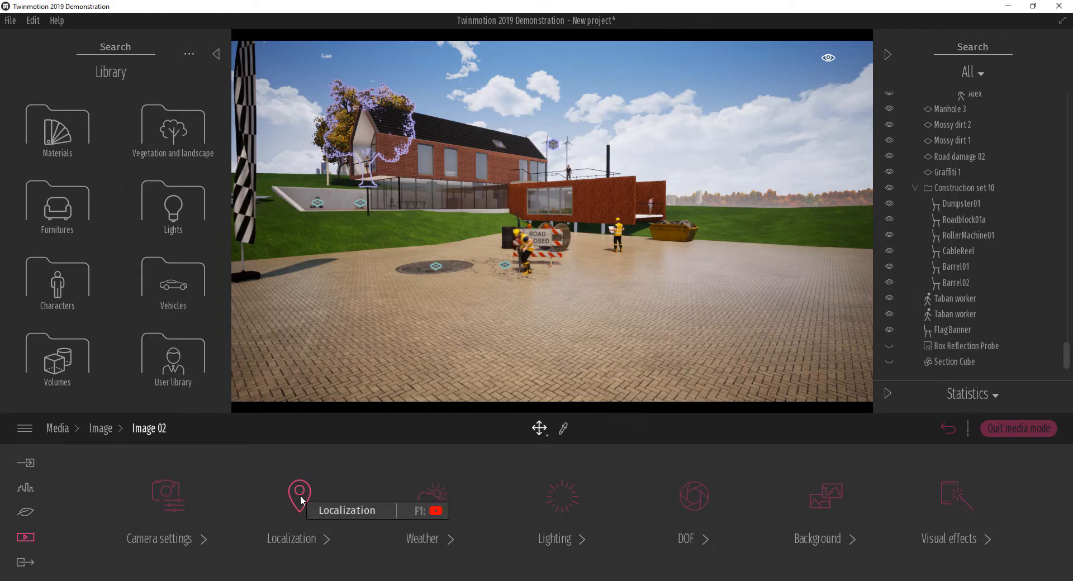
mouse_move(361, 514)
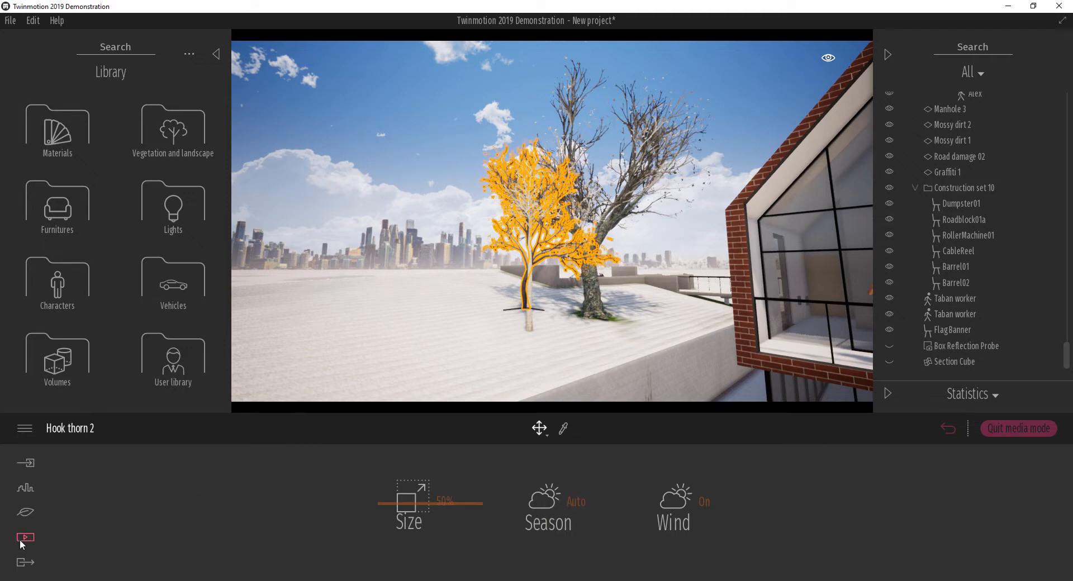
- Revisit the Image 02 weather settings for rain, then go back to the image list
left_click(25, 538)
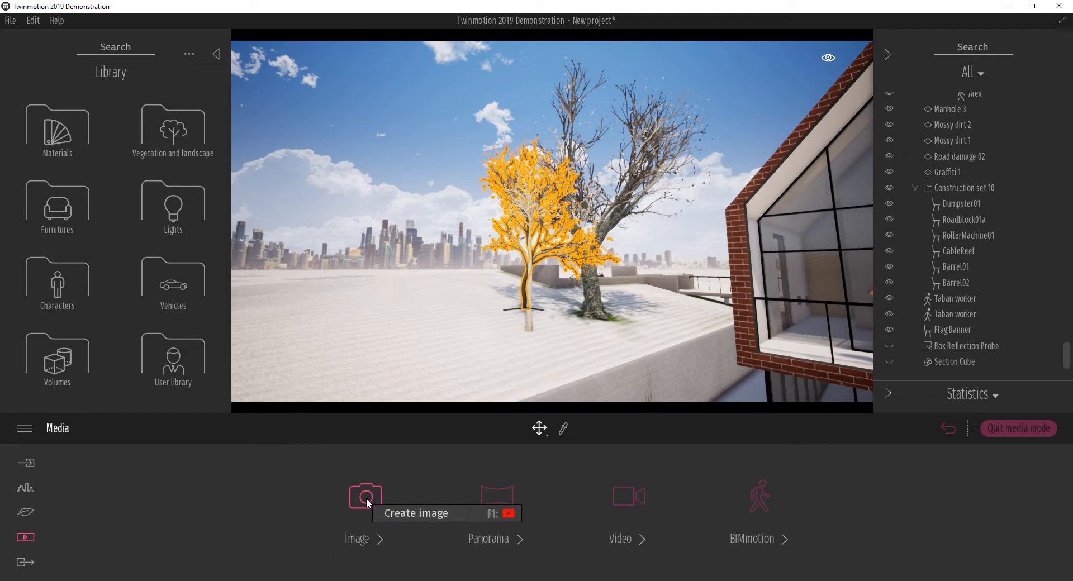
left_click(366, 496)
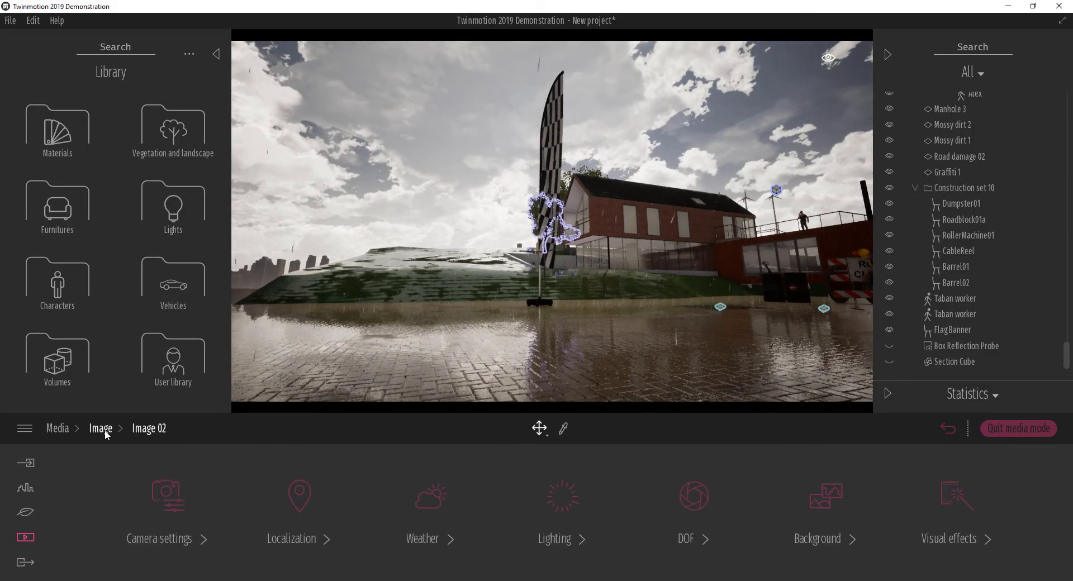
left_click(100, 428)
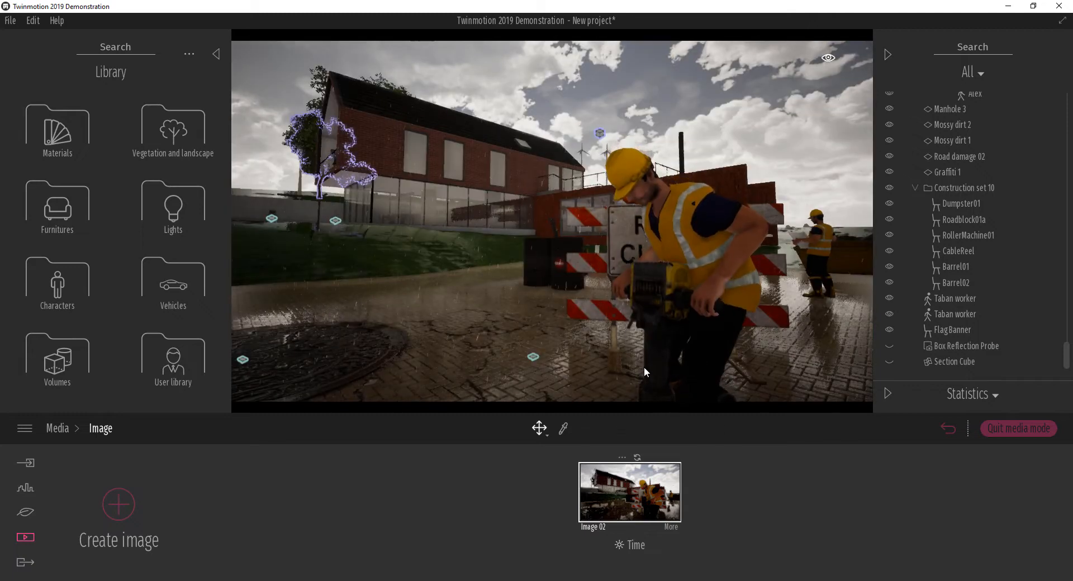